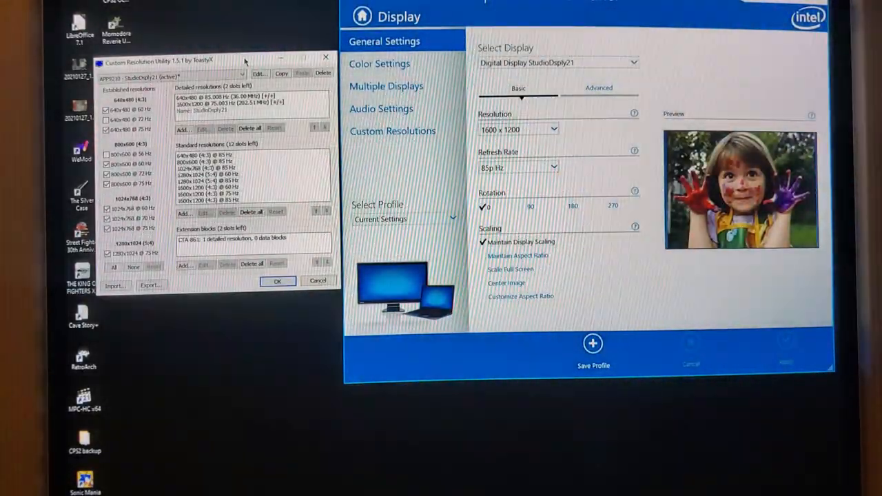
# Add a CTA-861 extension block and start a 3840x240, 120 Hz detailed resolution.
pyautogui.click(392, 131)
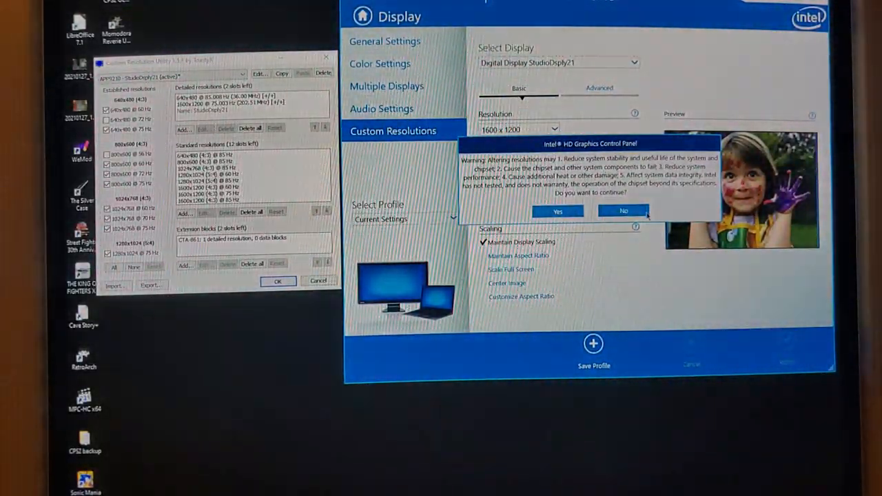
pyautogui.click(623, 211)
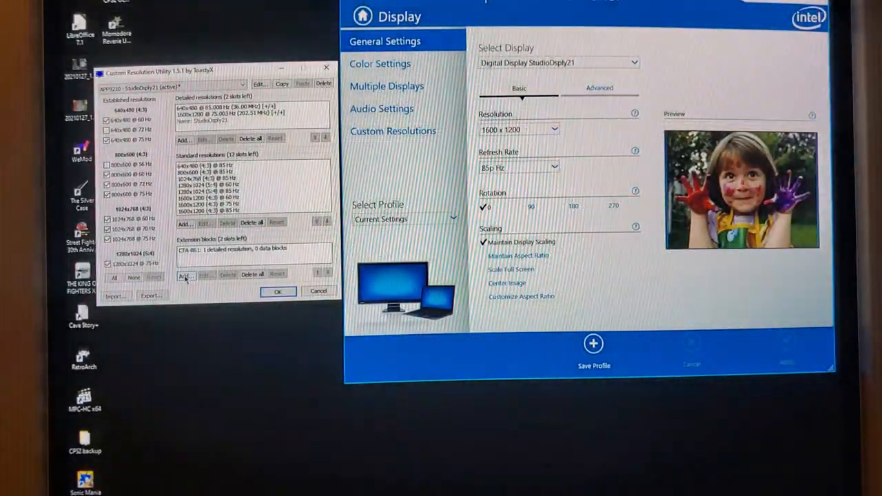
pyautogui.click(185, 275)
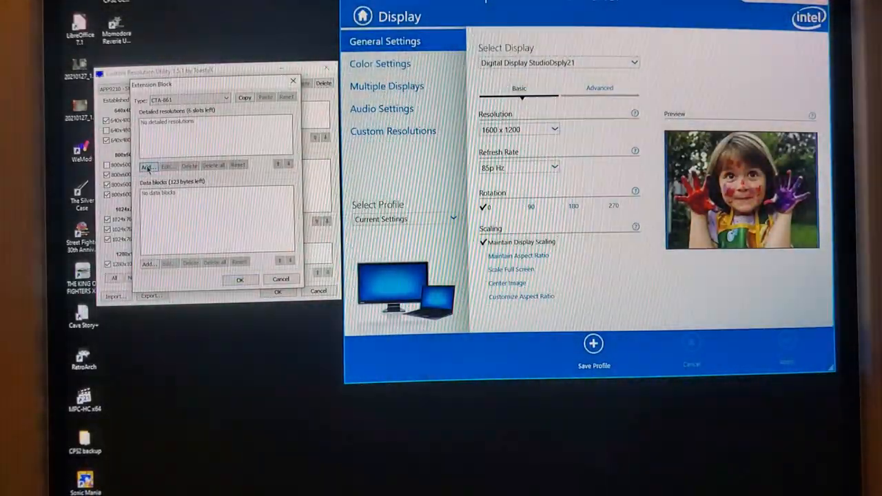
pyautogui.click(148, 167)
pyautogui.write('8')
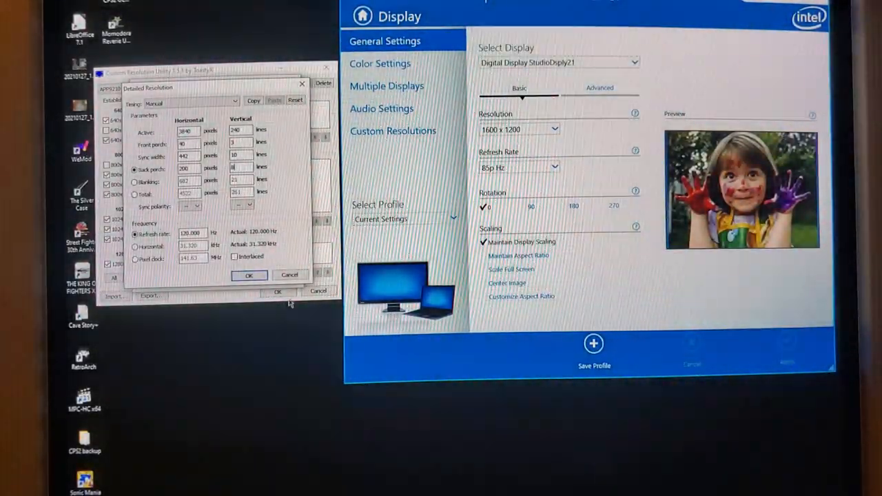
# Confirm the 3840x240 @ 120 Hz detailed resolution.
pyautogui.click(249, 275)
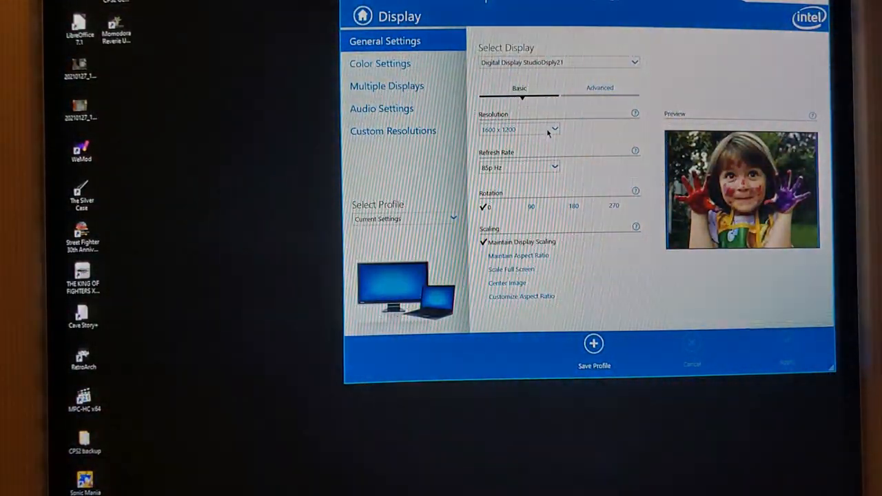
# Pick 3840 x 240 in the Intel panel's resolution list, then close the panel.
pyautogui.click(554, 129)
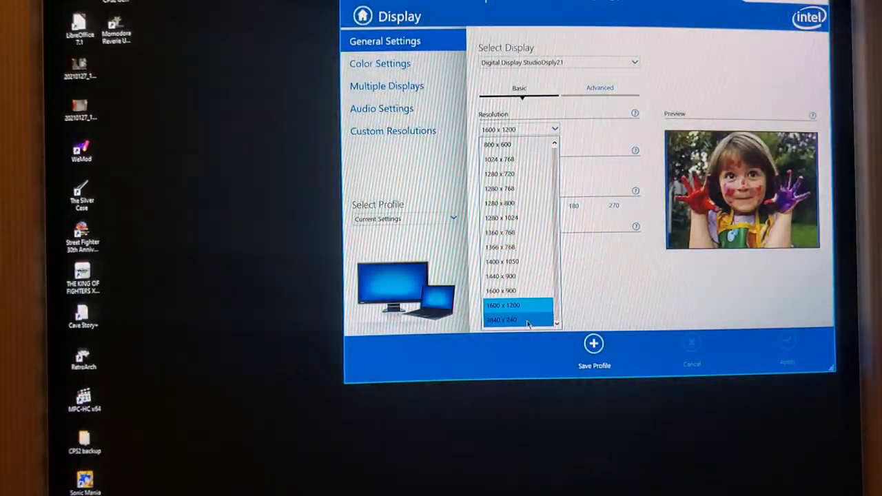
pyautogui.click(504, 320)
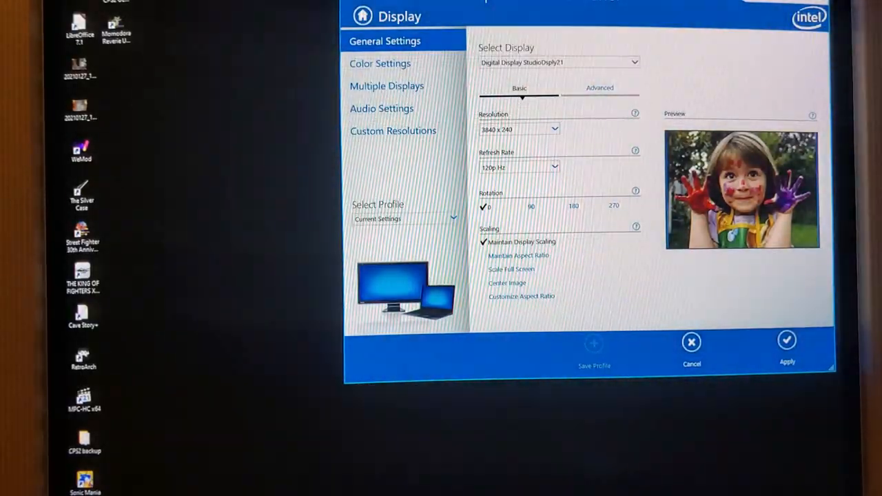
pyautogui.click(691, 341)
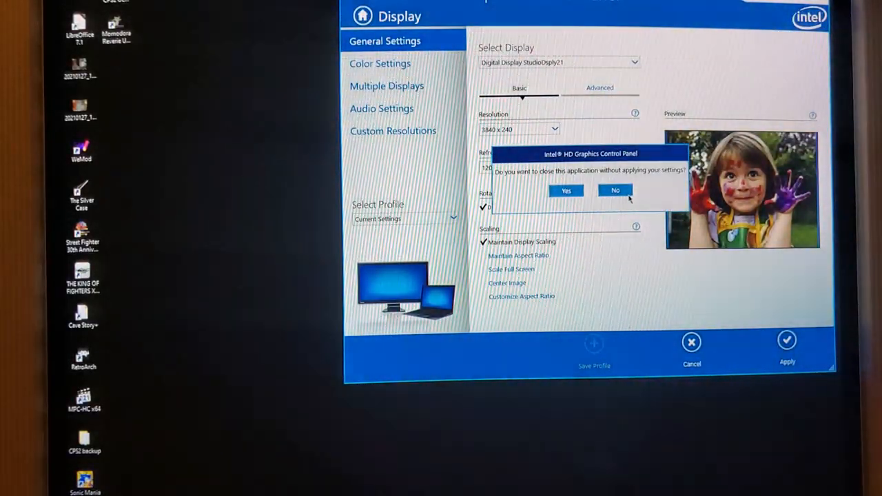
pyautogui.click(615, 190)
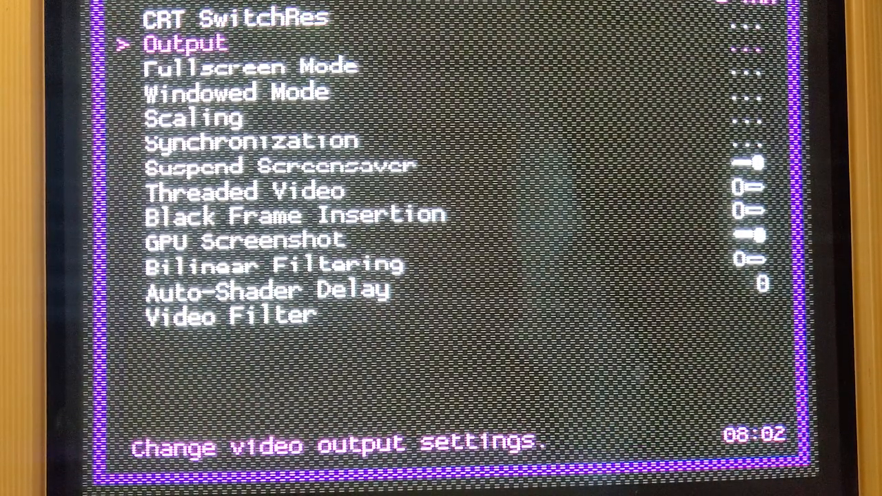
# Bring up RetroArch's Video output settings.
pyautogui.click(186, 44)
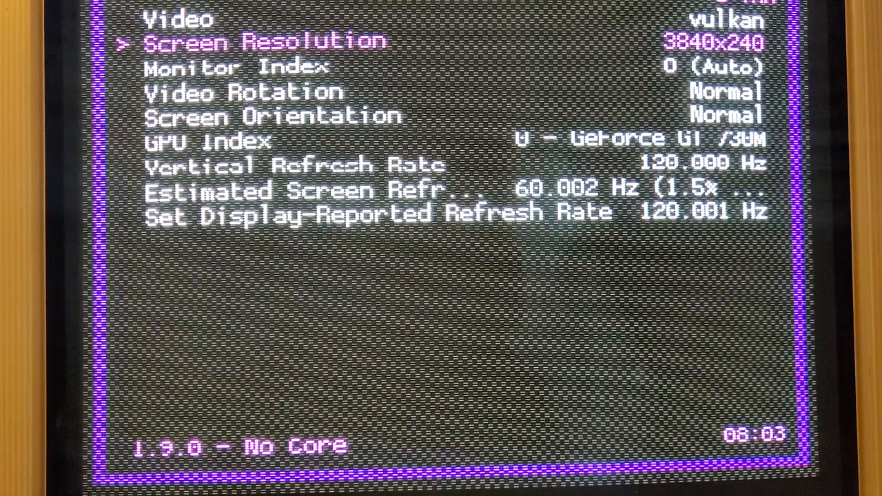
# Move down one entry in RetroArch's Video settings list.
pyautogui.press('down')
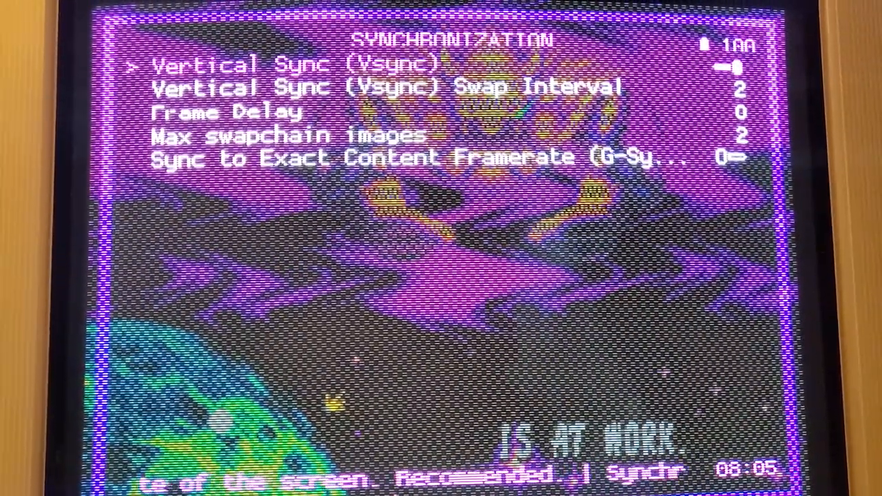
# Step down through the Synchronization options toward Vsync Swap Interval.
pyautogui.press('down')
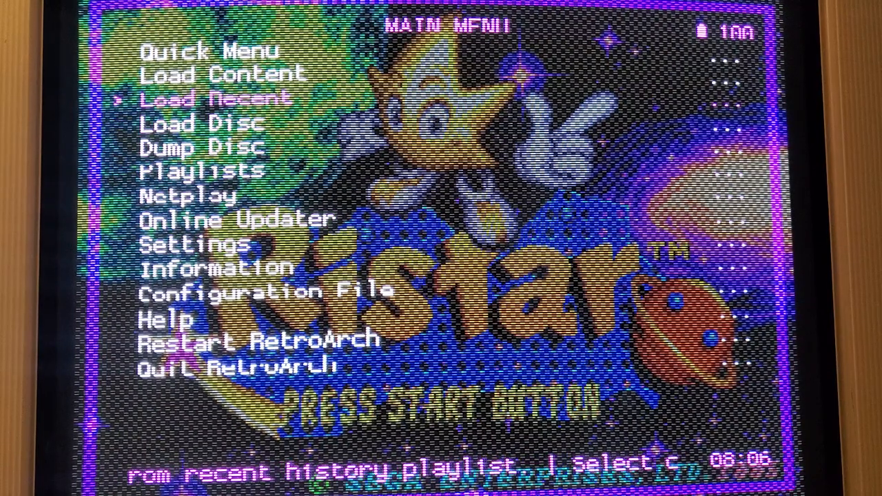
# Highlight Load Content, just above Load Recent, in the Main Menu.
pyautogui.press('Up')
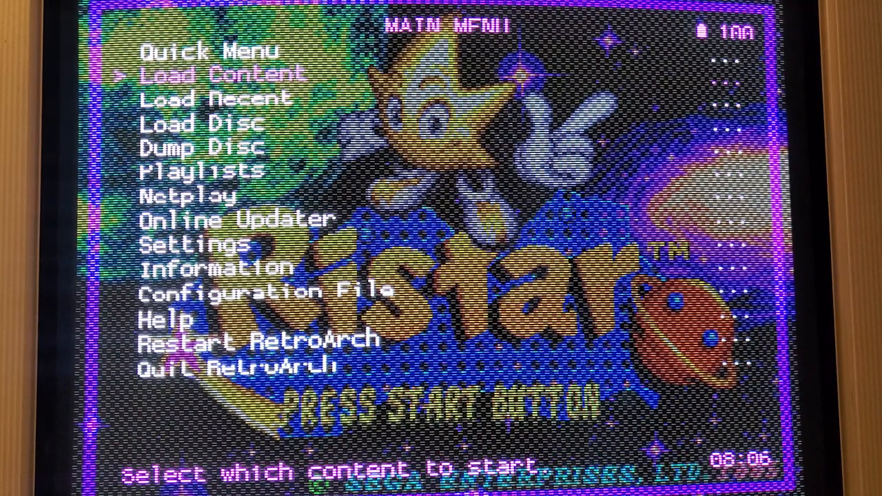